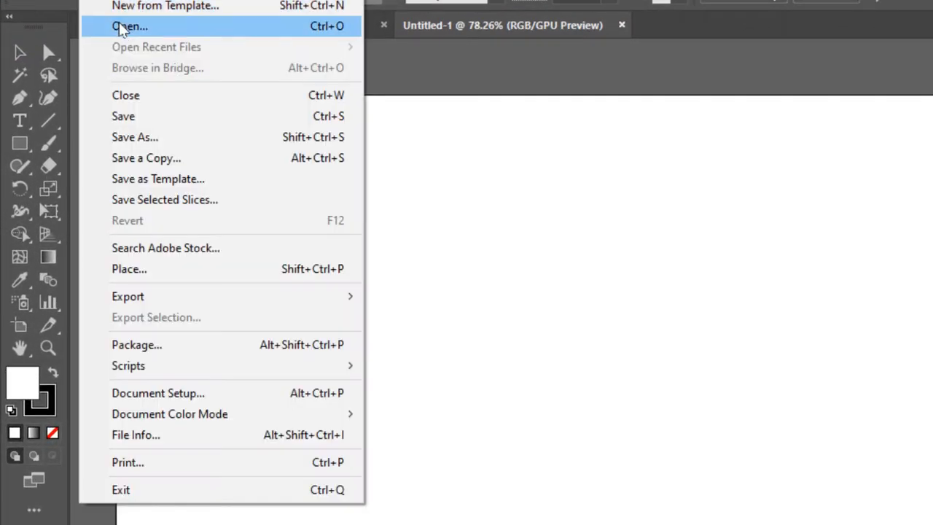
Open house.png as its own Illustrator document
click(130, 26)
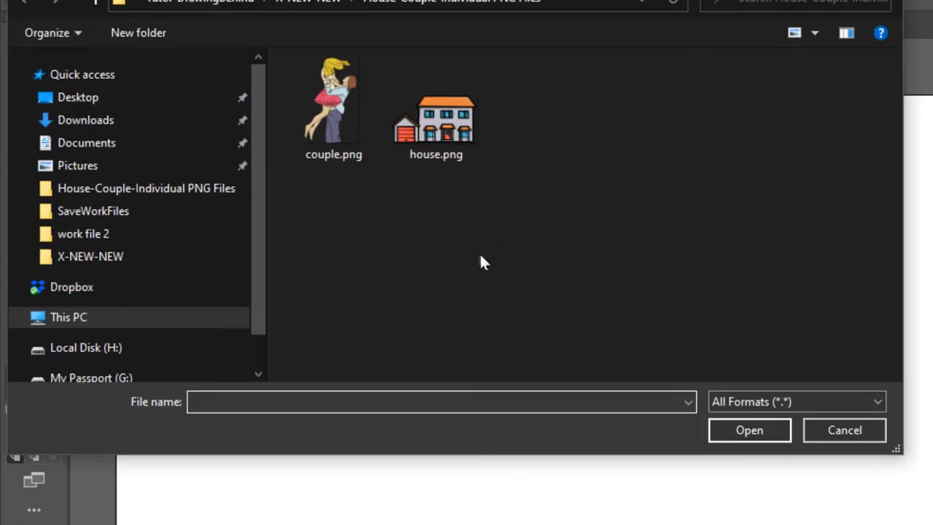
click(435, 117)
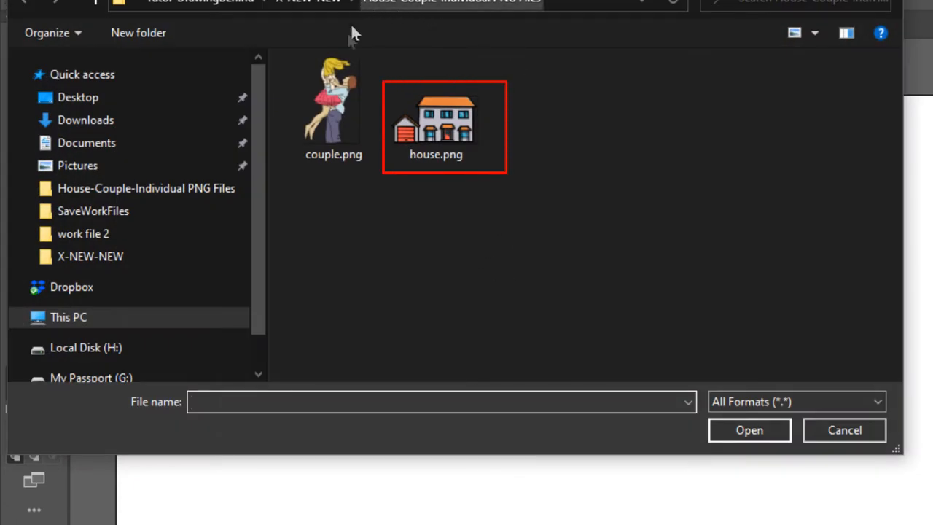
mouse_move(333, 102)
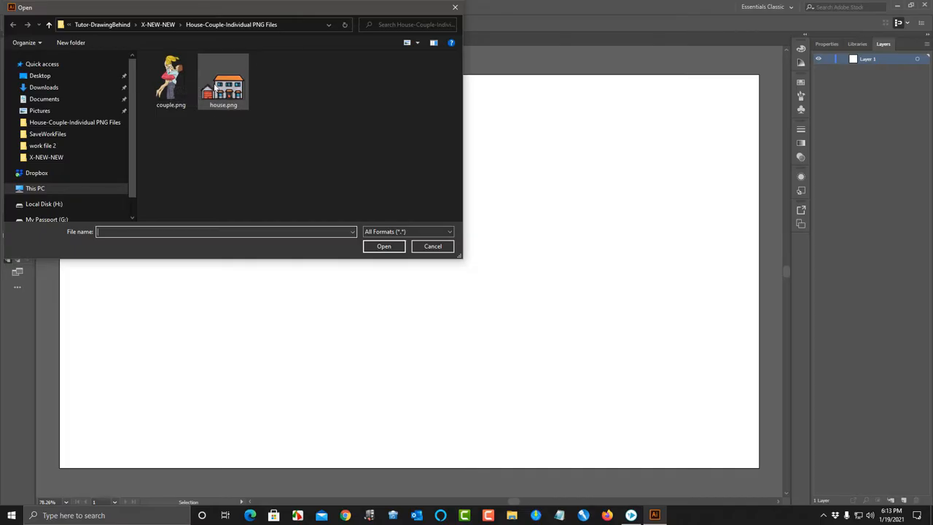
click(48, 7)
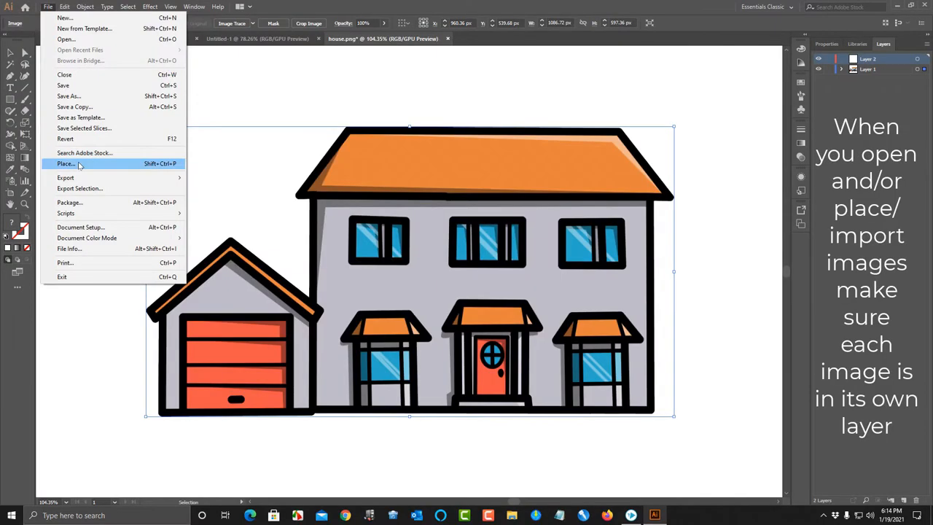
Place couple.png into the house document
click(66, 164)
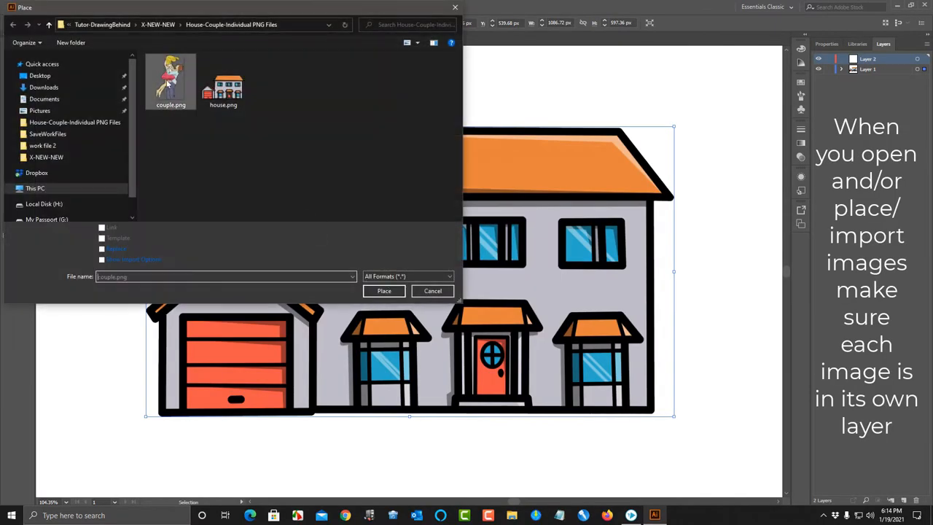
click(383, 291)
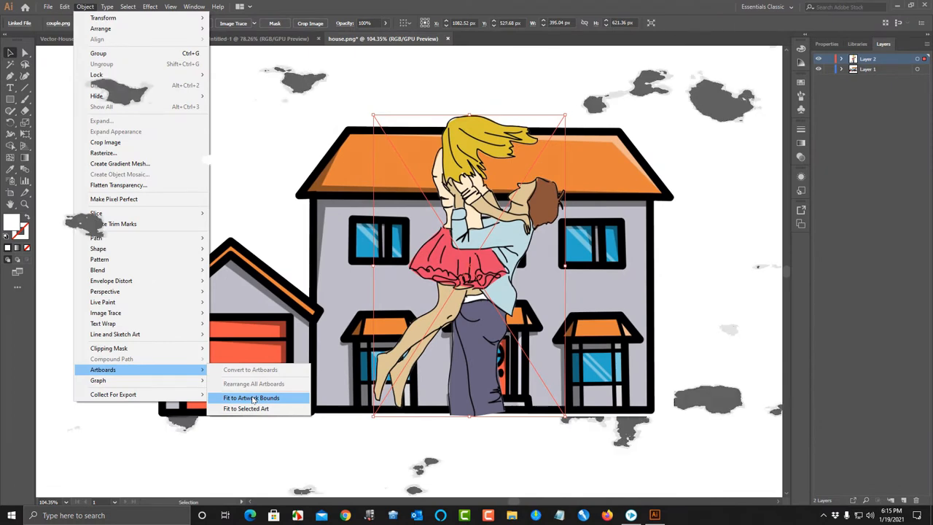
Fit the artboard to the house and couple artwork bounds
click(251, 397)
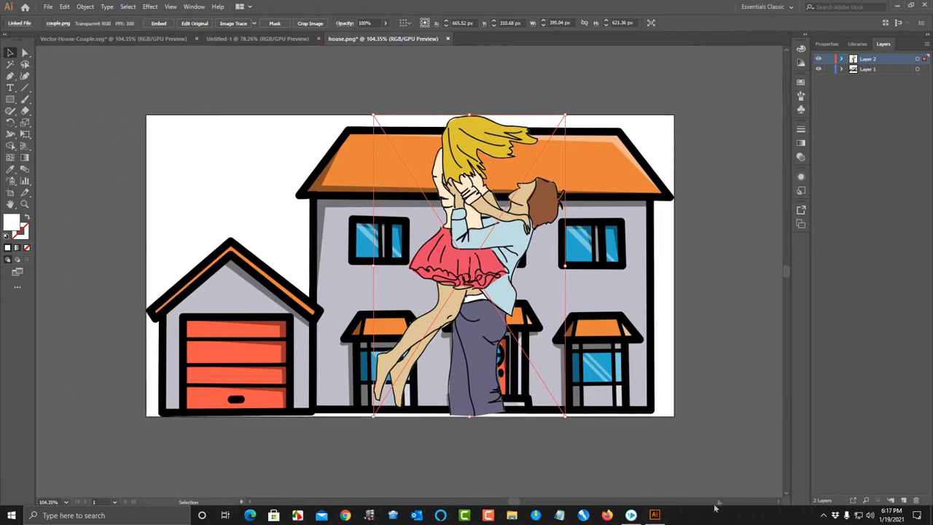
mouse_move(115, 50)
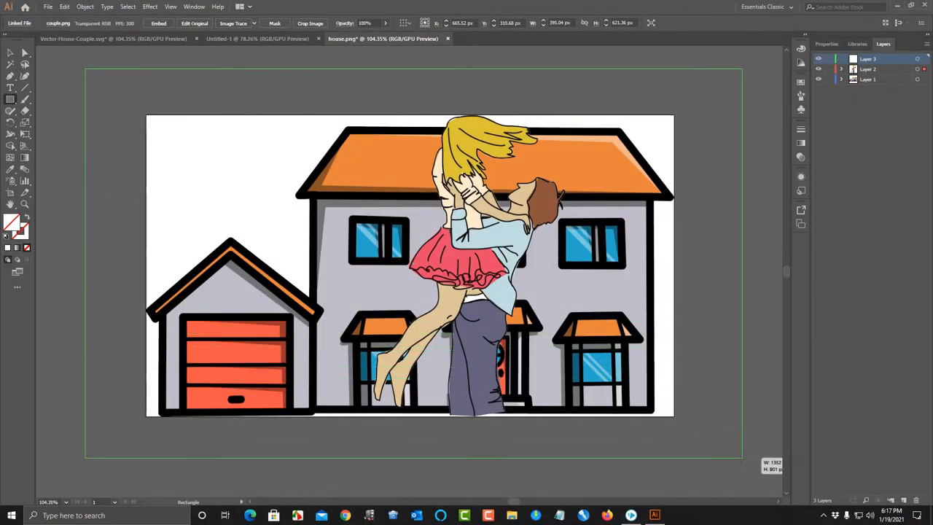
Finish drawing the large rectangle framing the whole artwork
click(85, 7)
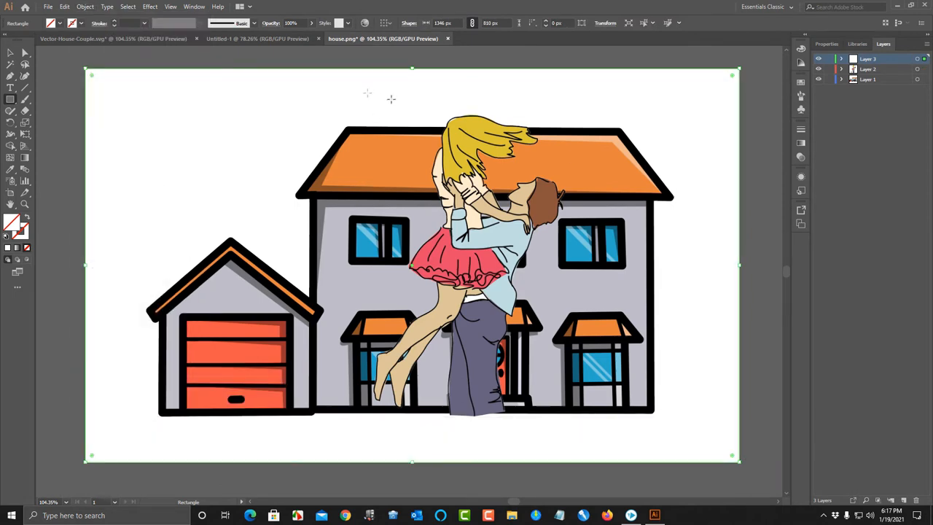
mouse_move(452, 112)
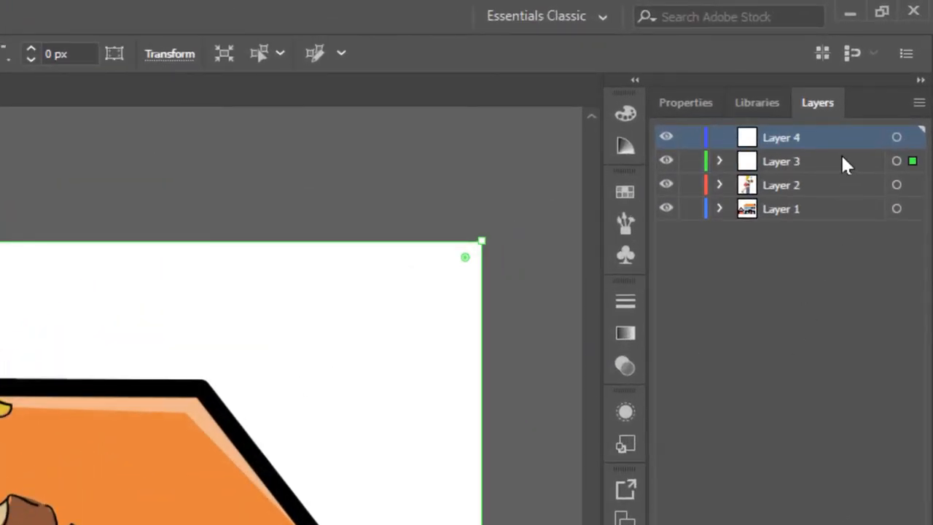
Select the new top Layer 4 in the Layers panel
click(781, 161)
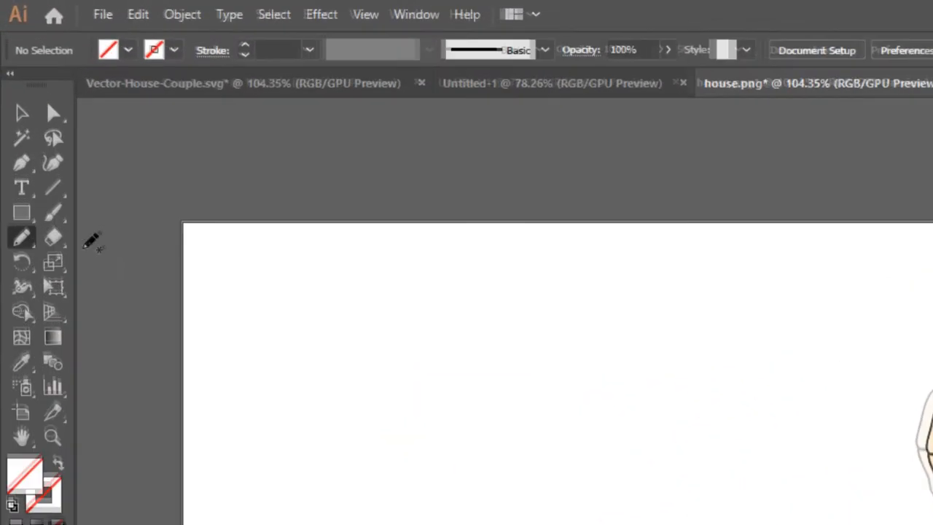
mouse_move(317, 55)
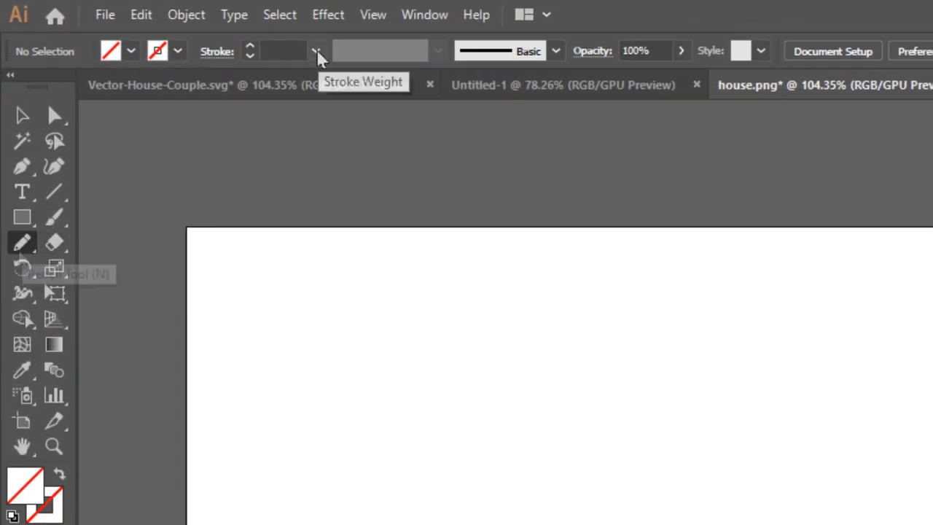
Set the stroke weight to 20 pt in the Control bar
click(317, 51)
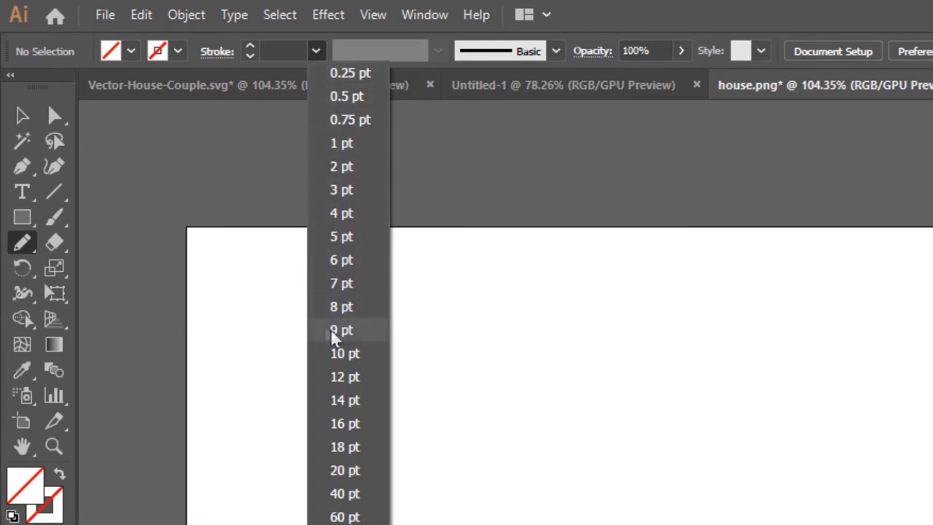
click(344, 470)
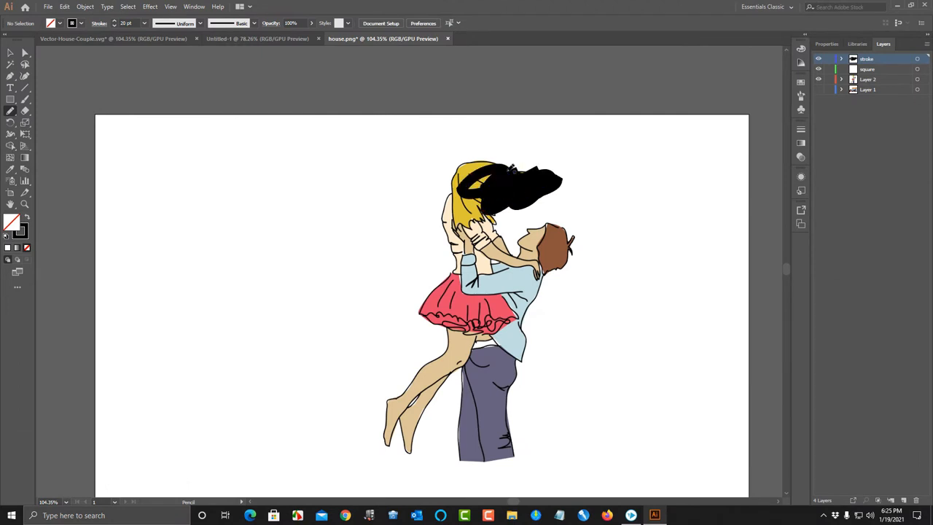
Scribble black pencil strokes over the woman's hair, the couple's bodies and the man's trousers
drag(488, 171, 532, 182)
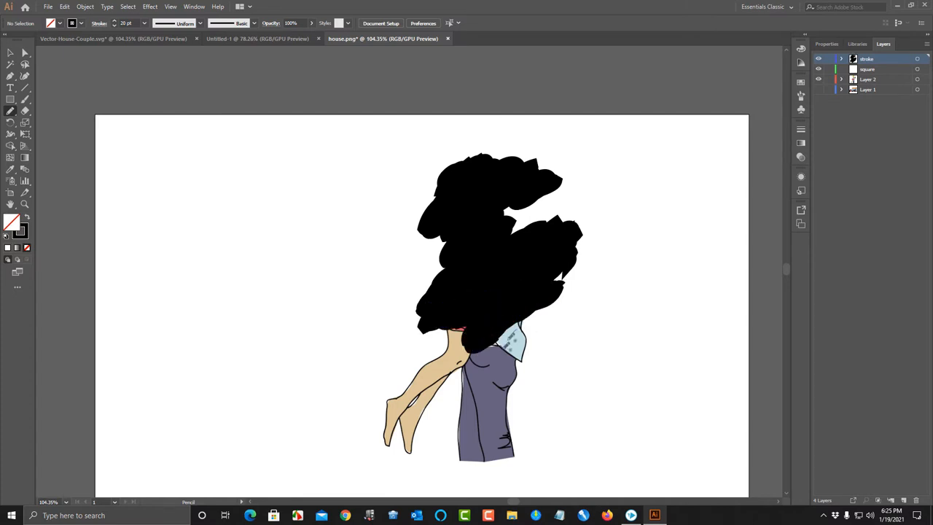
drag(480, 350, 524, 342)
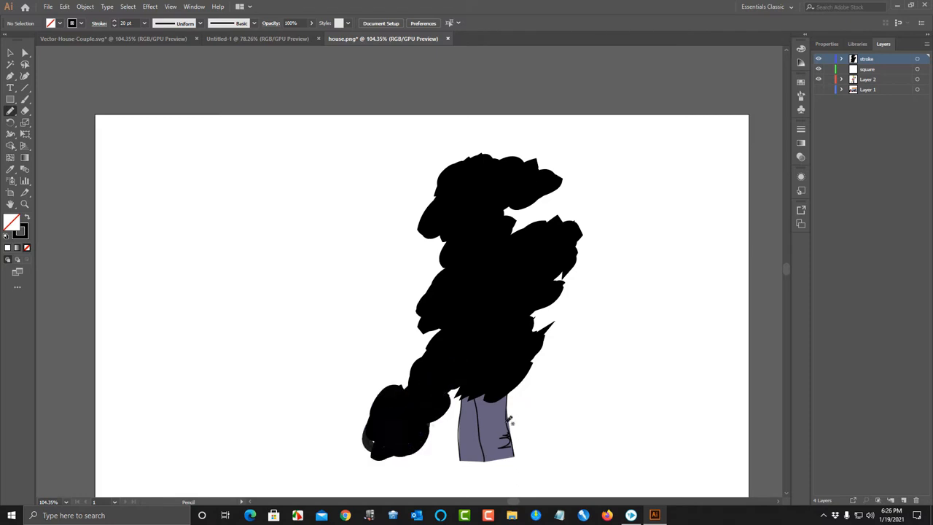
drag(496, 408, 466, 445)
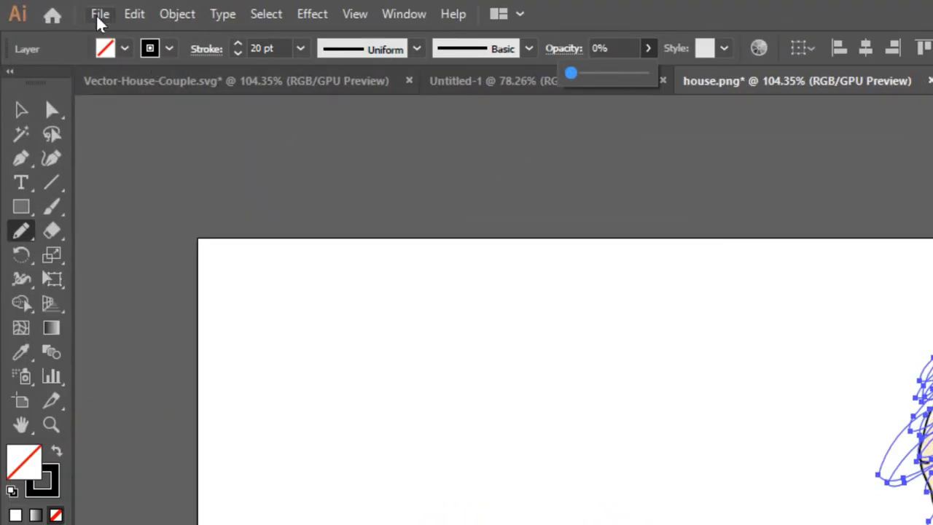
Save As 'couple' in the SavedSVGfilesForVS folder
click(100, 14)
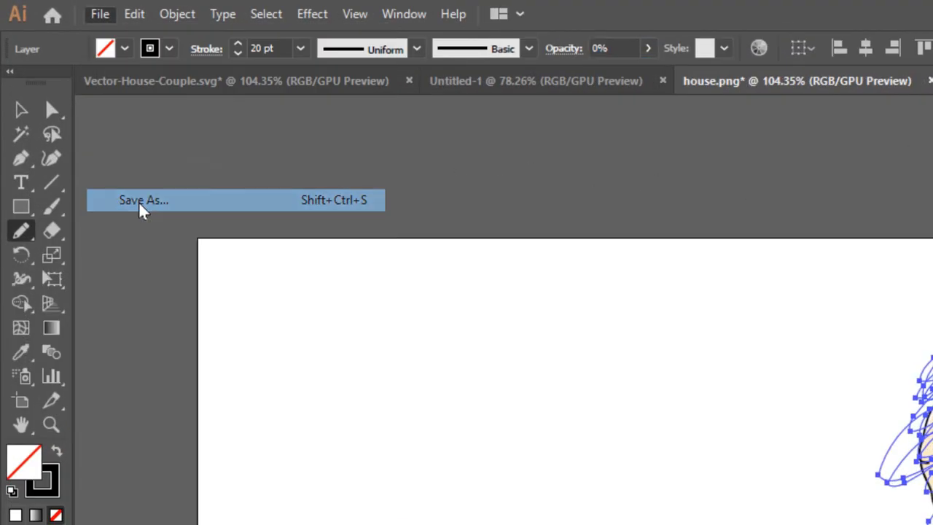
click(144, 200)
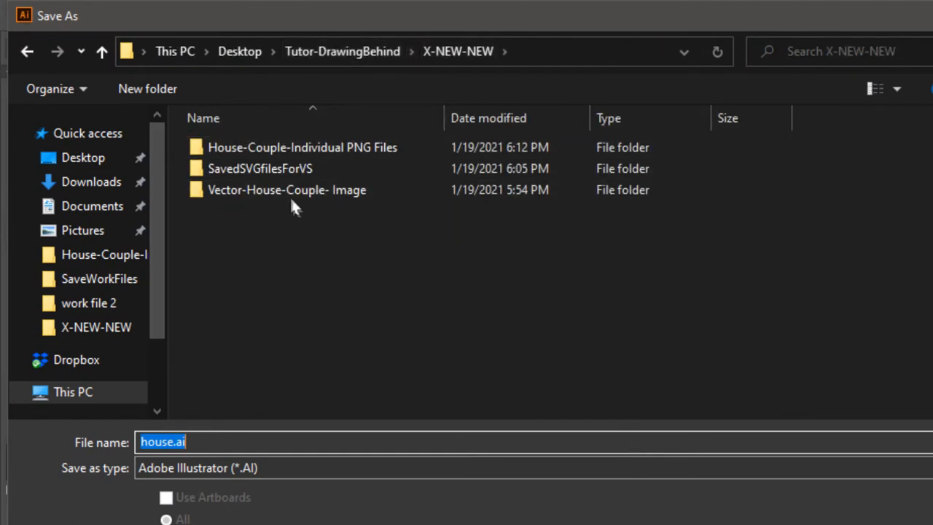
double_click(260, 169)
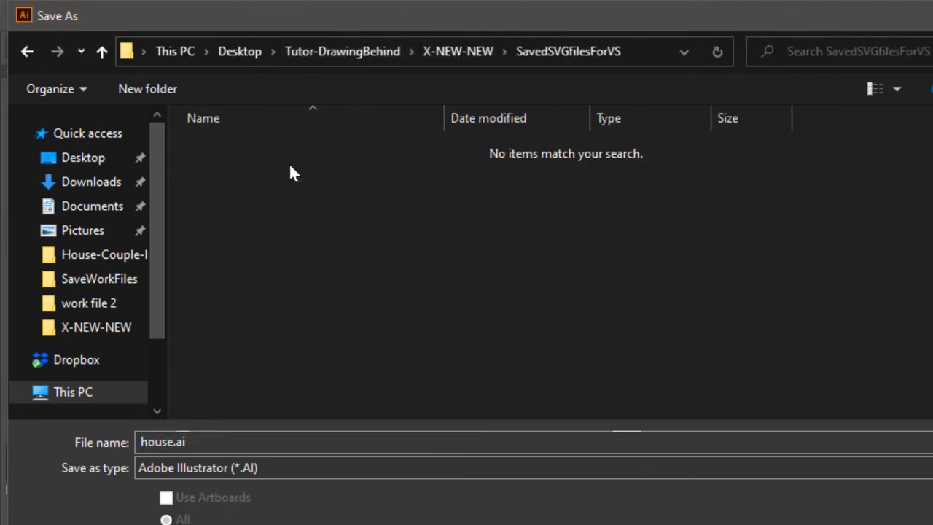
text(cou)
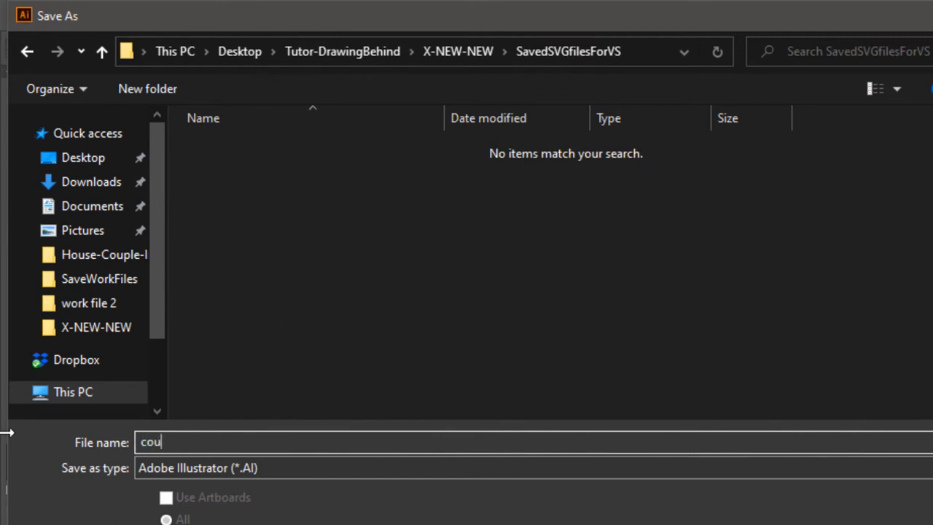
text(ple)
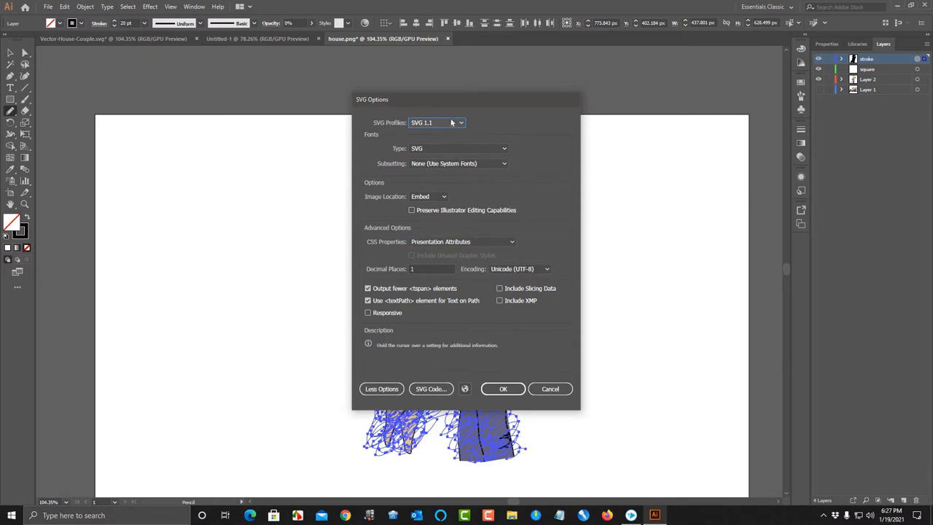
mouse_move(447, 149)
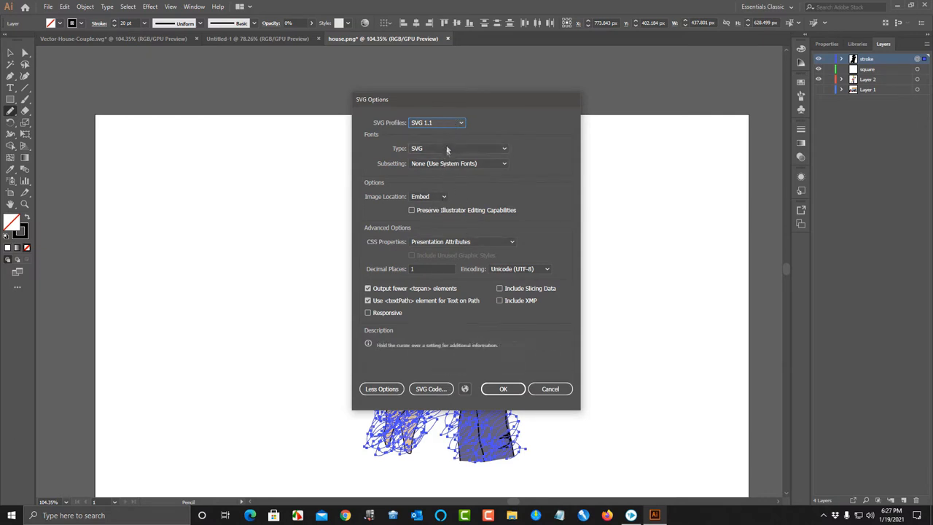
mouse_move(451, 241)
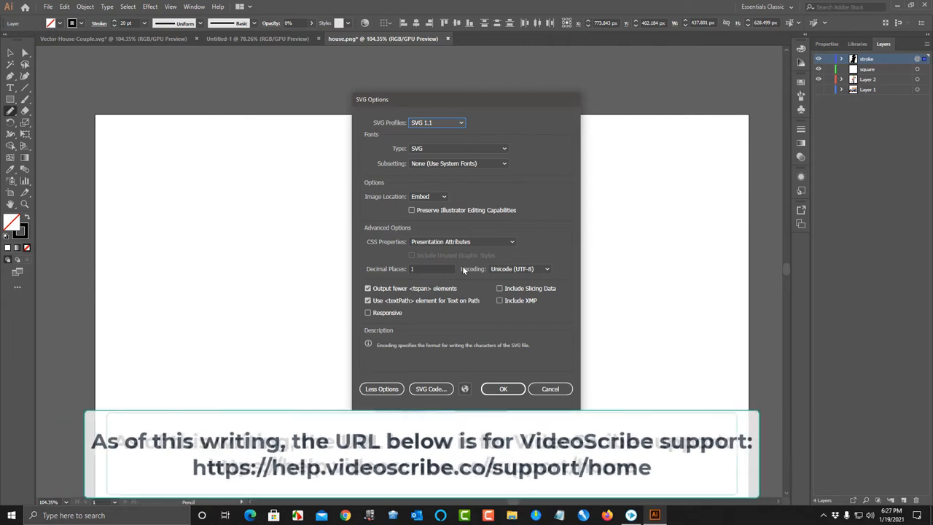
Confirm the SVG 1.1 export options to finish saving couple.svg
click(503, 388)
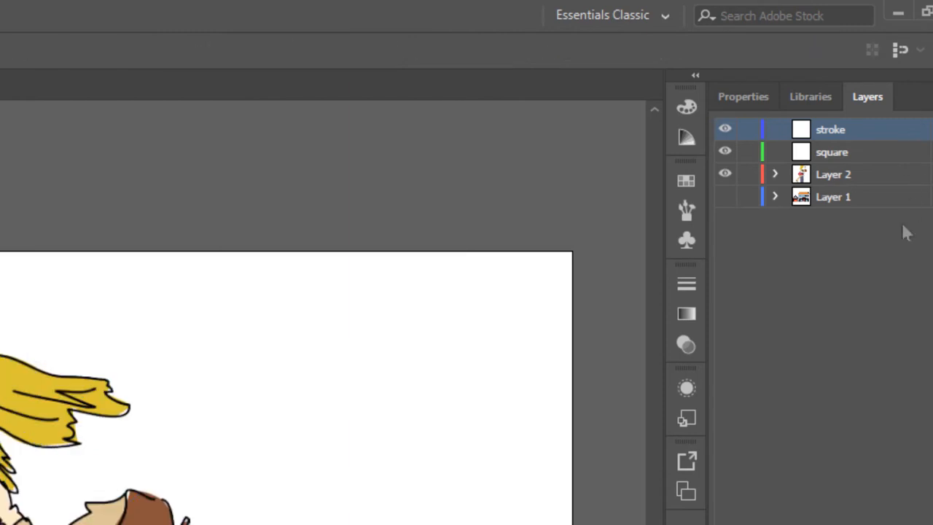
mouse_move(910, 353)
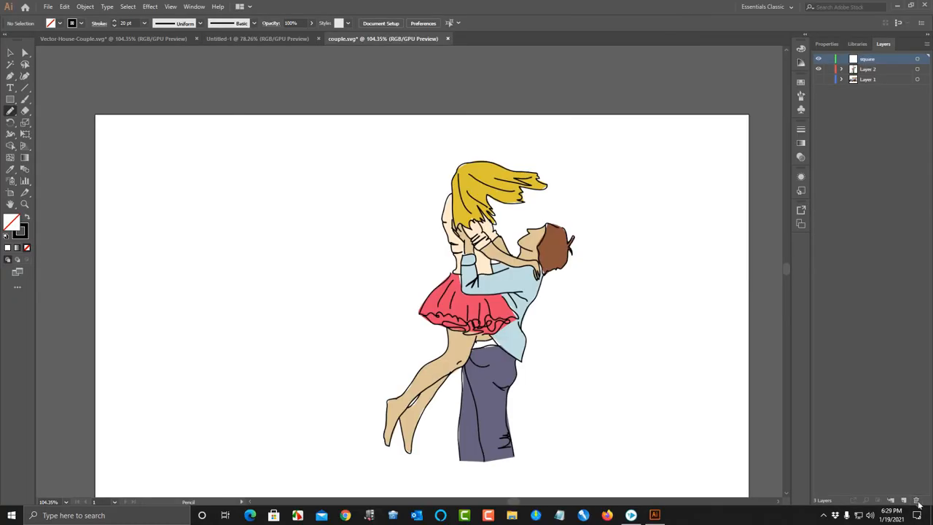
mouse_move(822, 92)
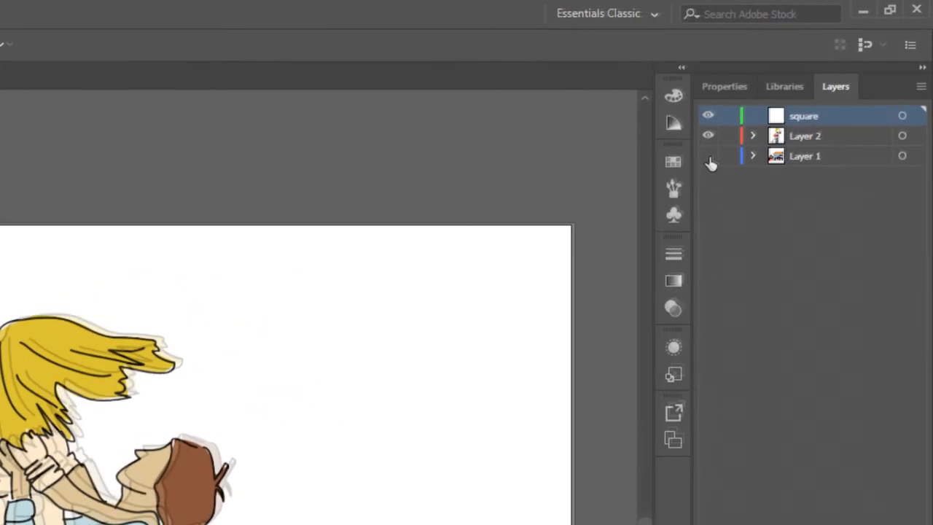
Turn Layer 1's visibility back on to show the house image
click(707, 156)
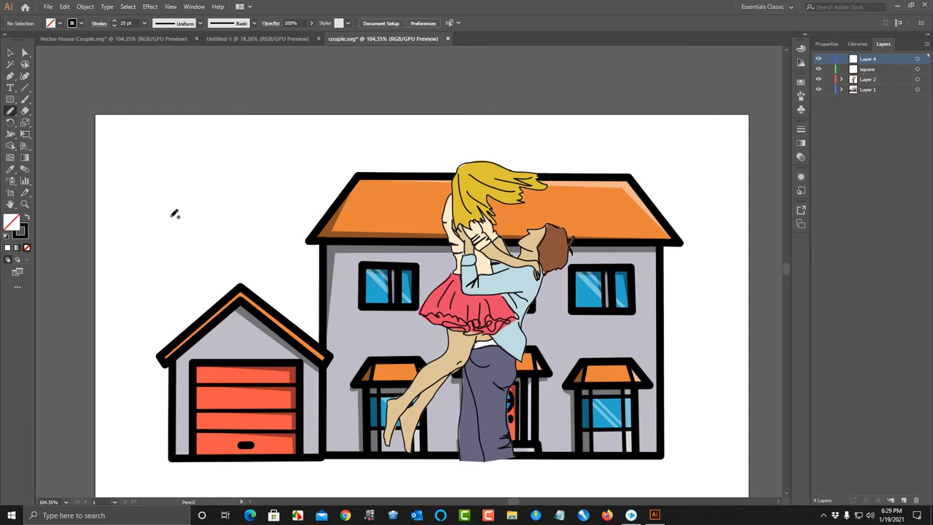
mouse_move(207, 149)
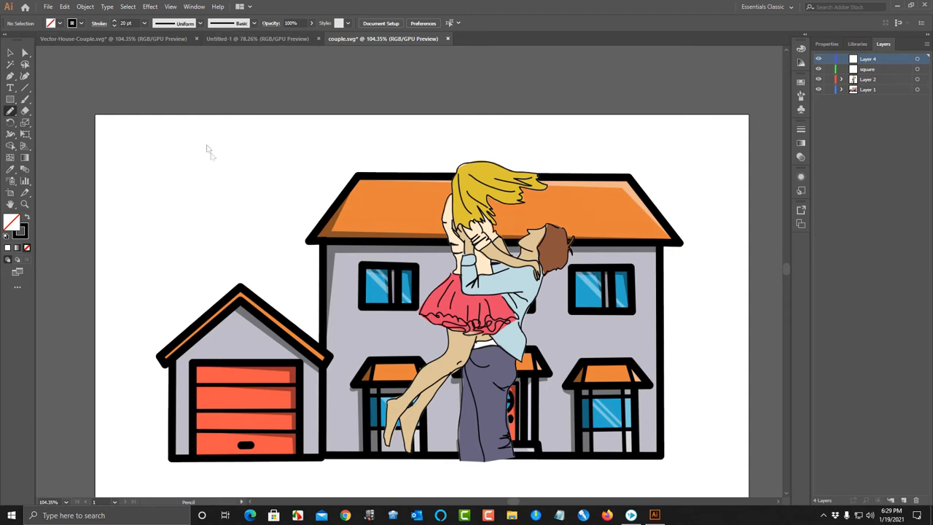
Set the pencil stroke weight to 40 pt and scribble over the house and couple
click(143, 22)
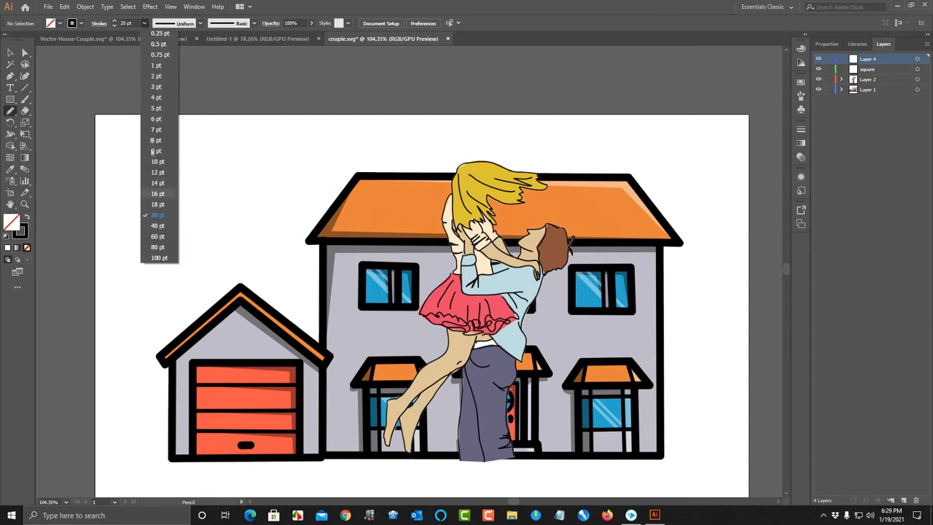
click(157, 225)
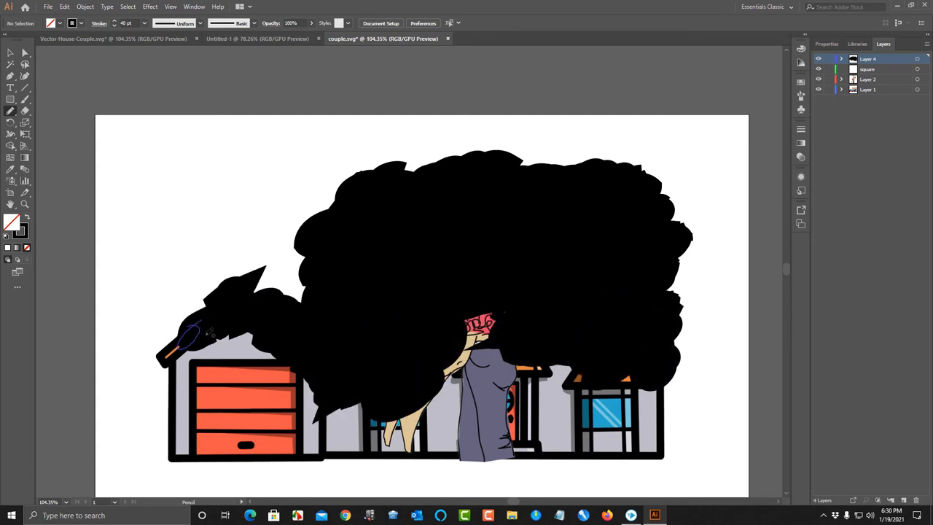
drag(190, 335, 357, 422)
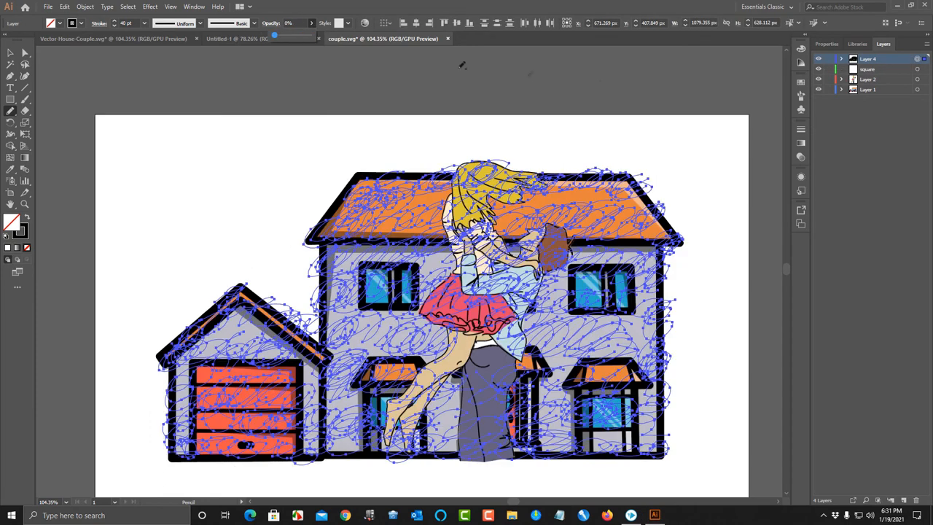
mouse_move(774, 115)
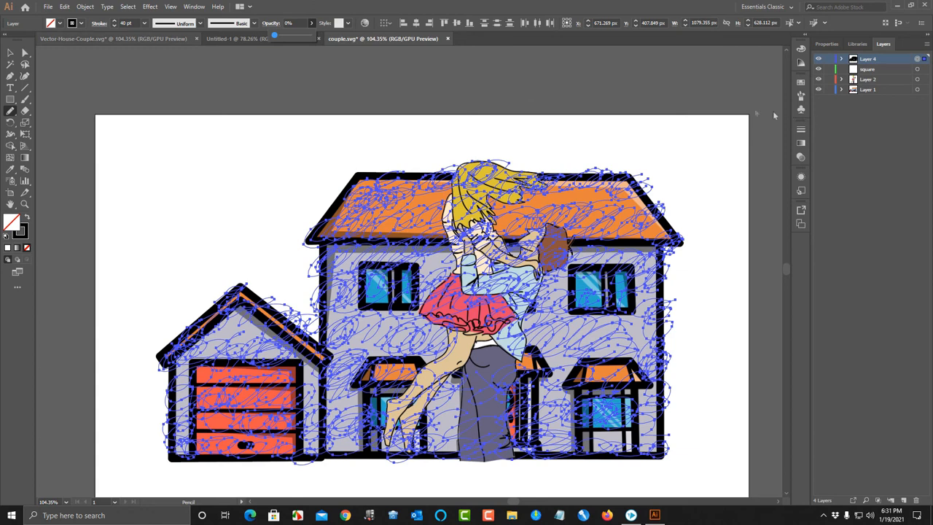
Set the scribbles' opacity to 0% and bring up Save As with Shift+Ctrl+S
click(48, 7)
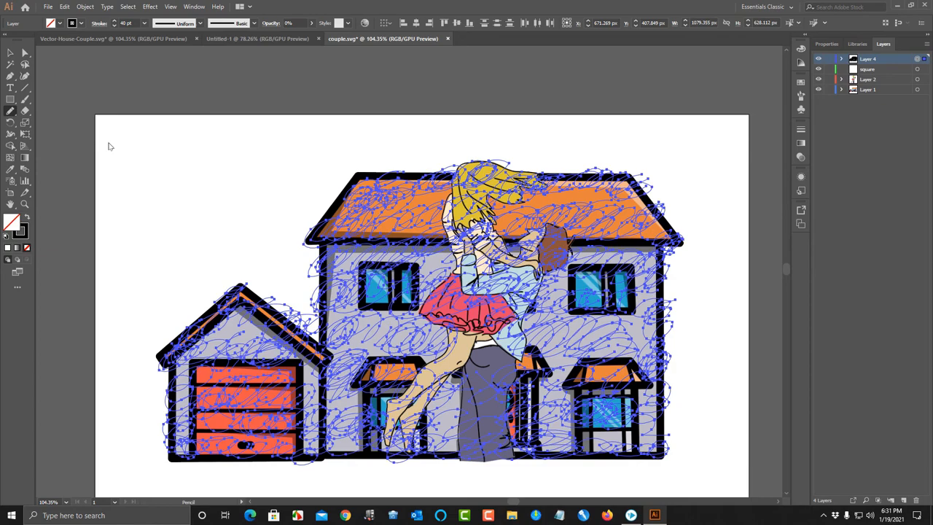
key(ctrl+shift+s)
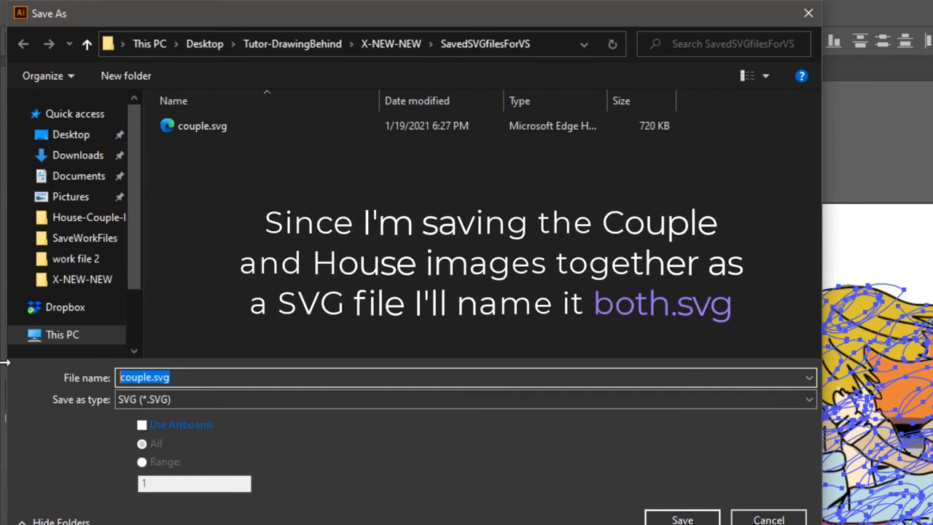
Replace the mistyped file name with 'both' and save as SVG in SavedSVGfilesForVS
text(bp)
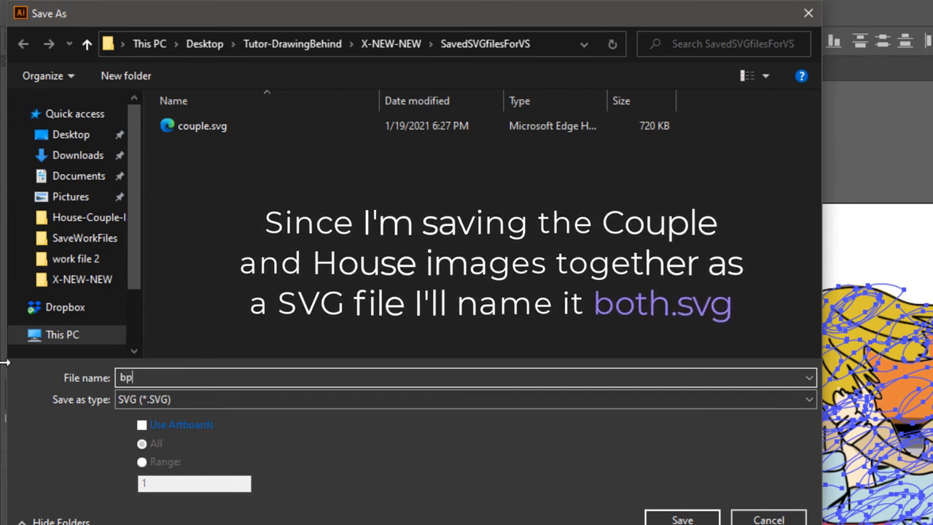
text(yj)
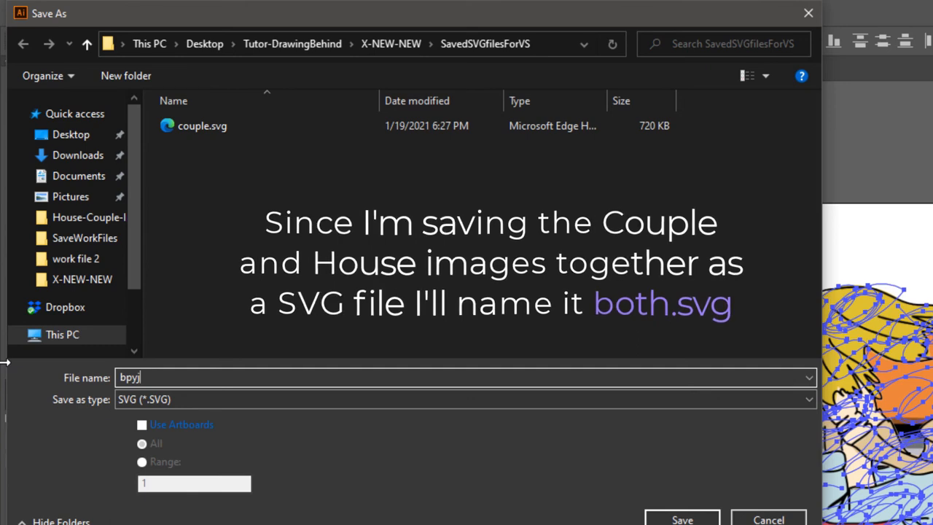
key(Ctrl+a)
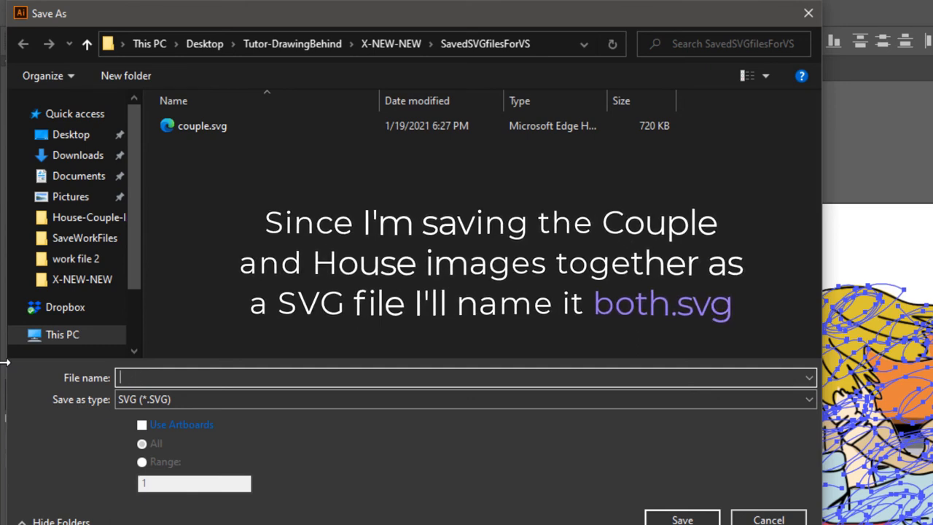
text(both)
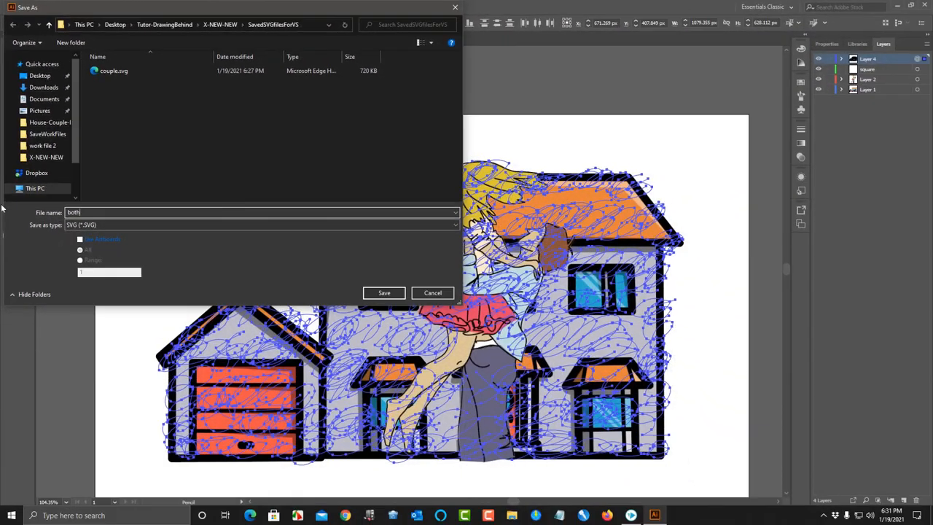
click(384, 292)
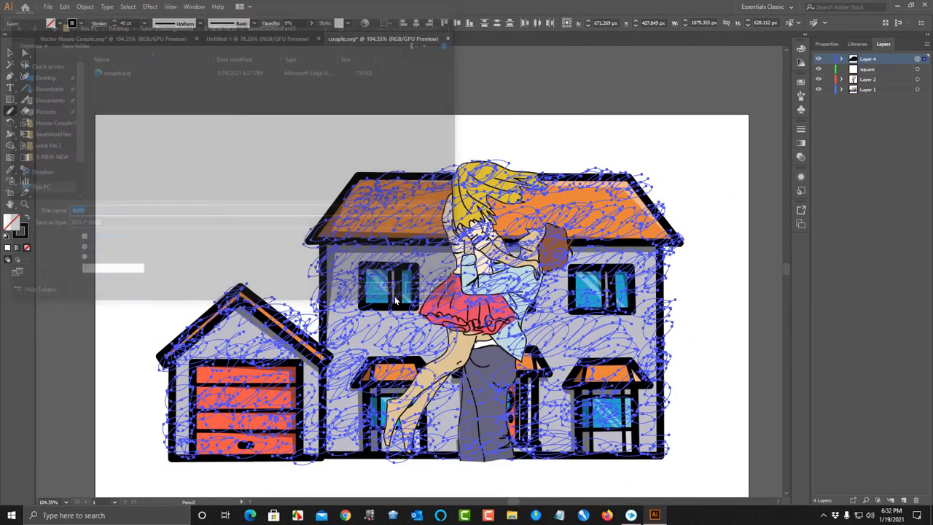